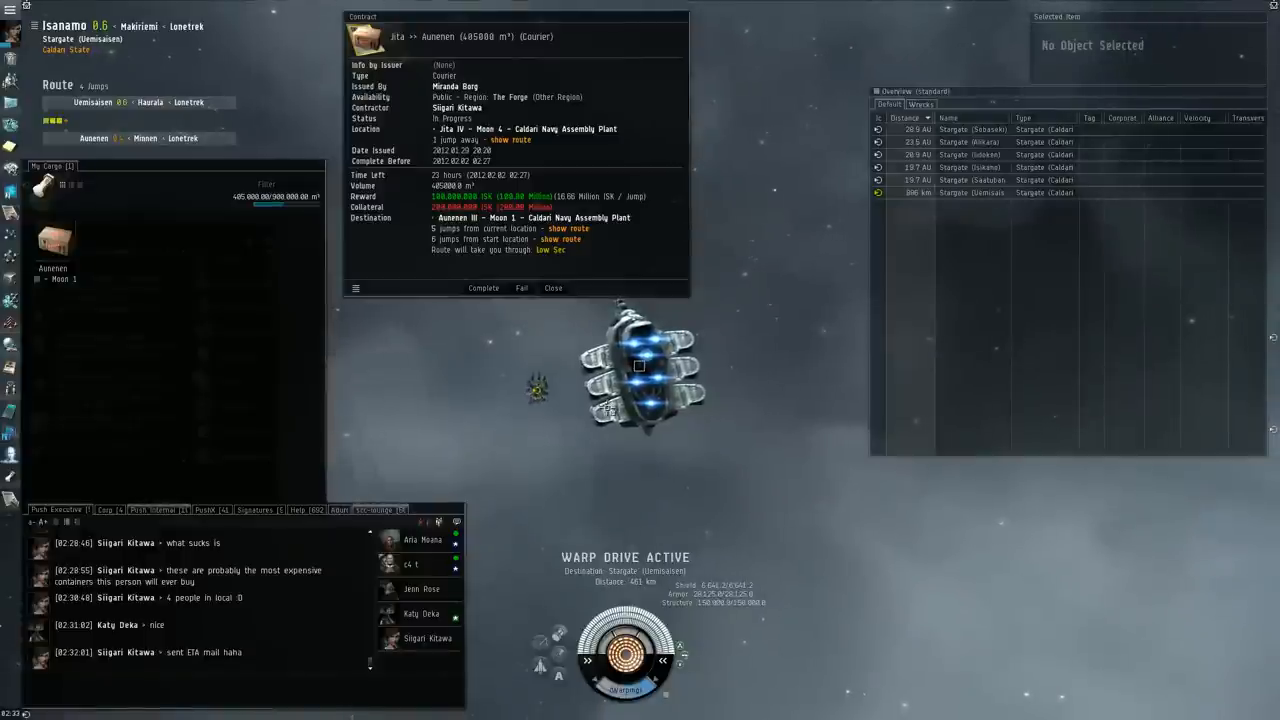
Step: Bring up People & Places from the Neocom beside the open contract info
{"action": "left_click", "coordinate": [970, 192]}
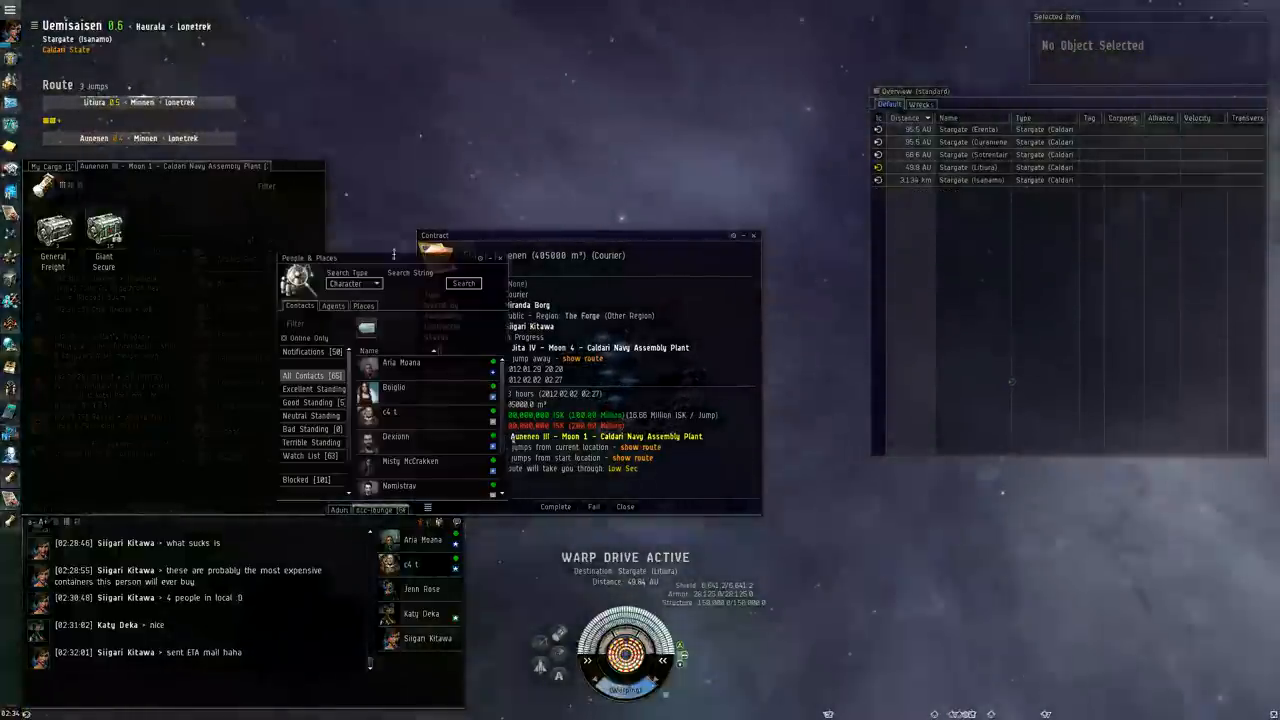
Step: Search characters for the issuer name starting 'Mir'
{"action": "type", "text": "Miranda Bor"}
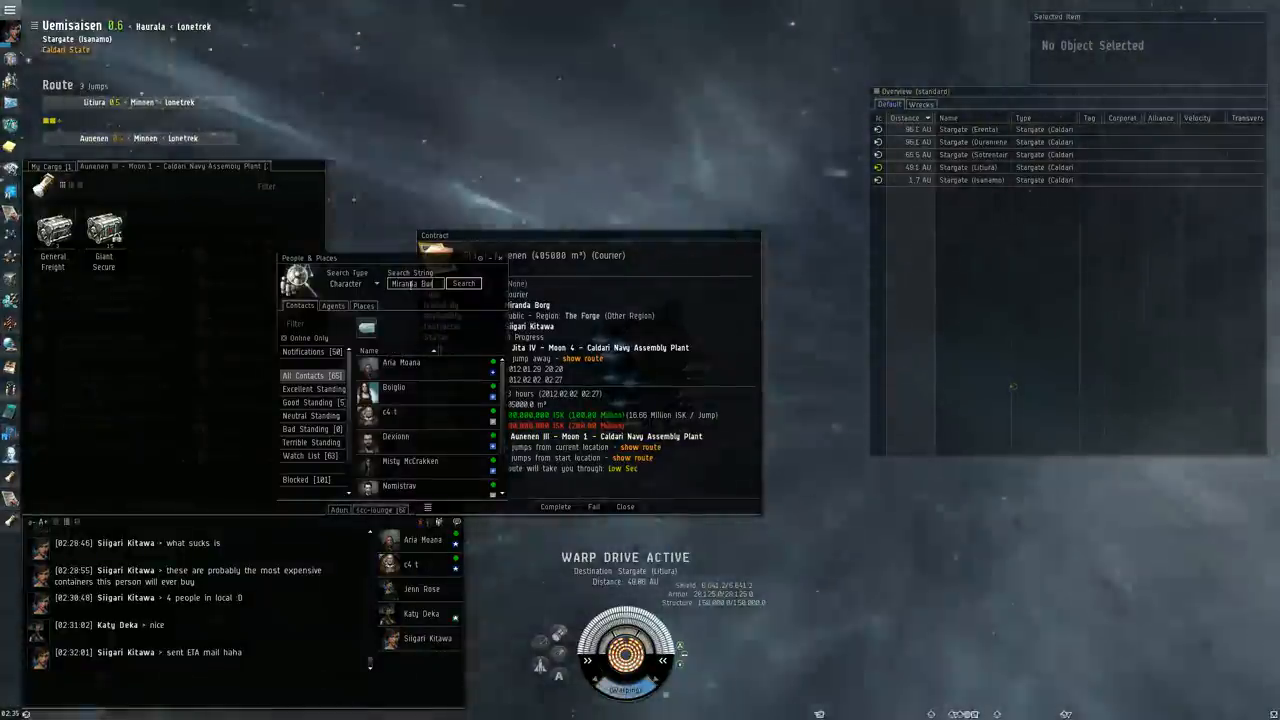
{"action": "left_click", "coordinate": [464, 284]}
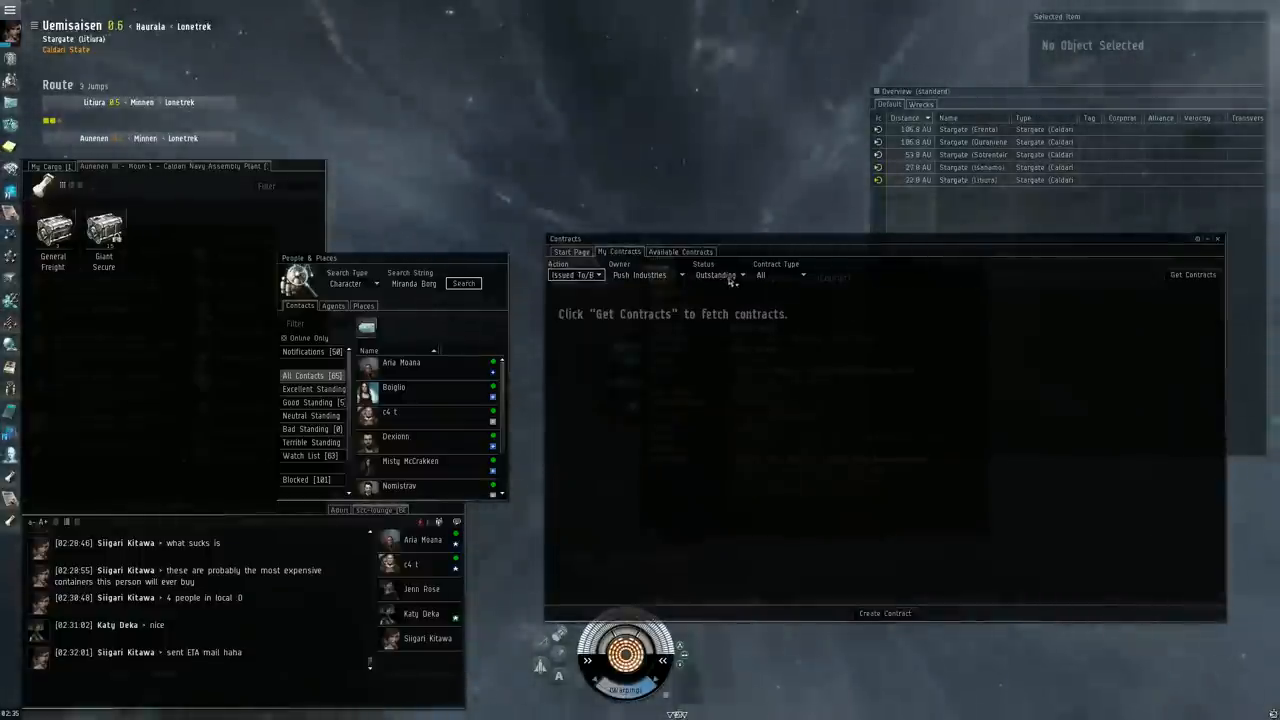
Step: Filter my contracts to Finished and review the Jita-to-Aunenen courier contract's details
{"action": "left_click", "coordinate": [718, 276]}
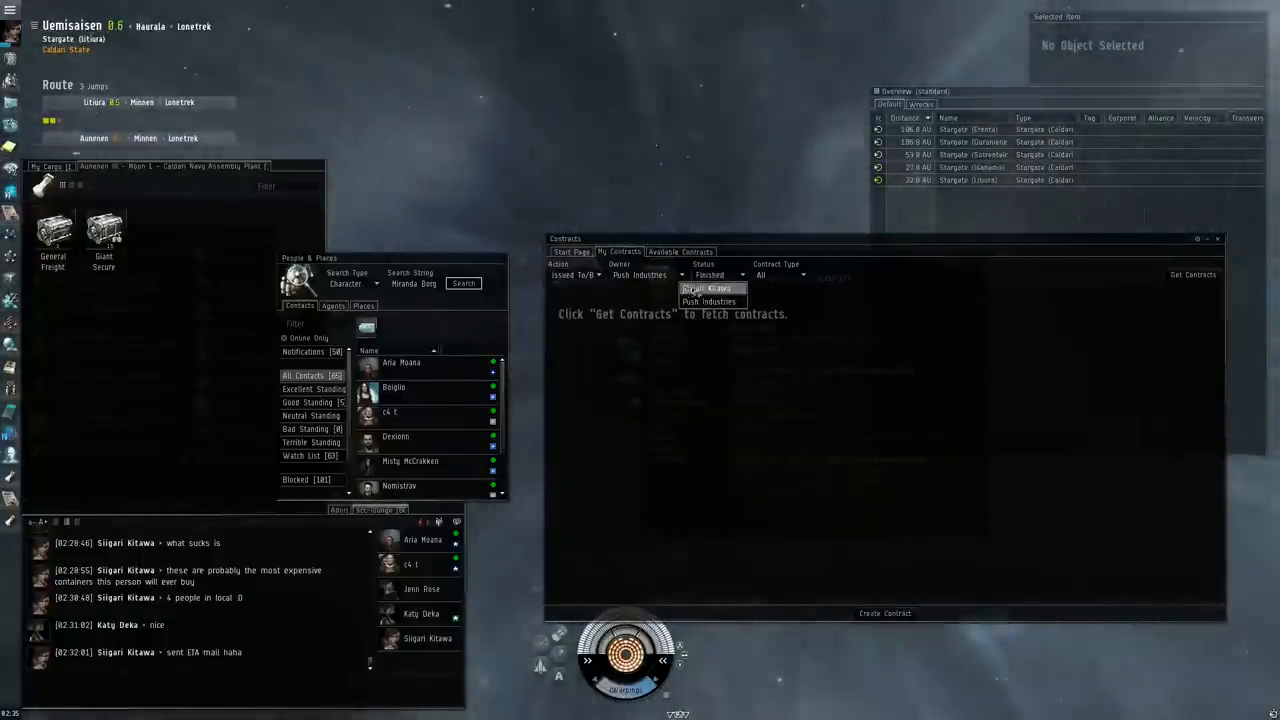
{"action": "left_click", "coordinate": [712, 288]}
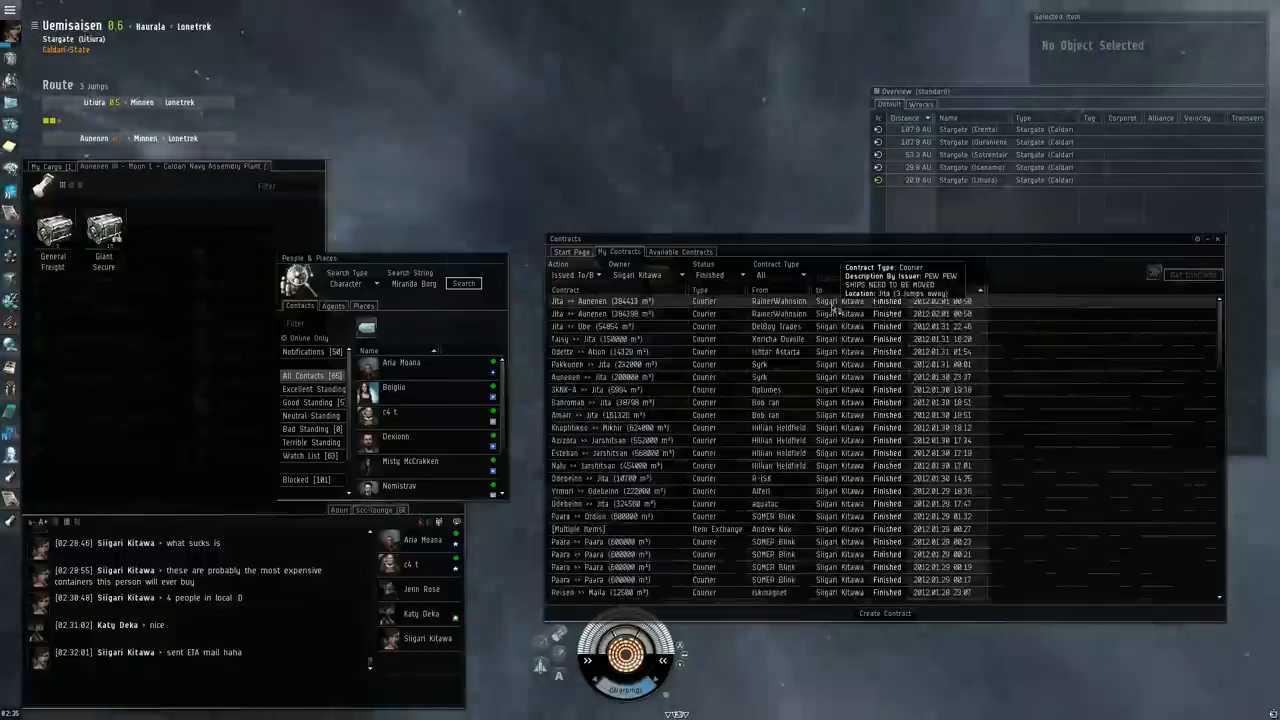
{"action": "double_click", "coordinate": [600, 300]}
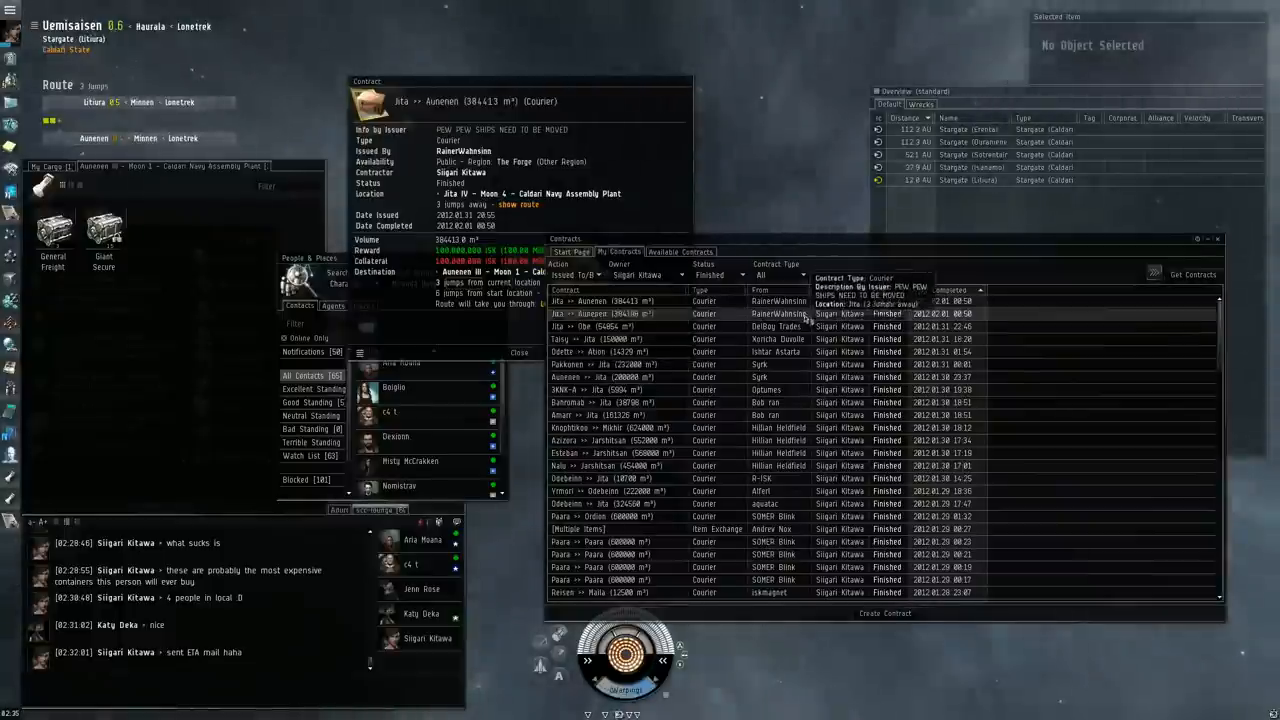
{"action": "left_click", "coordinate": [600, 312]}
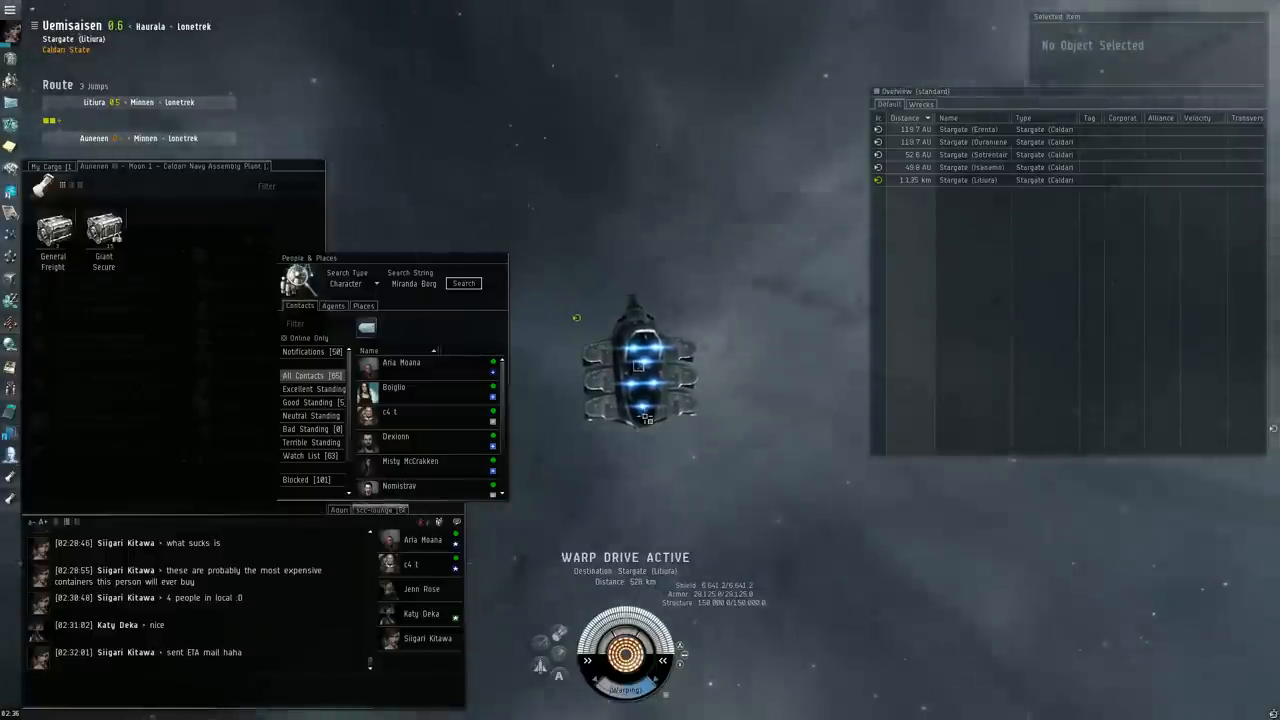
Step: View the Aunenen system info, then show the star map with Statistics expanded
{"action": "left_click", "coordinate": [968, 180]}
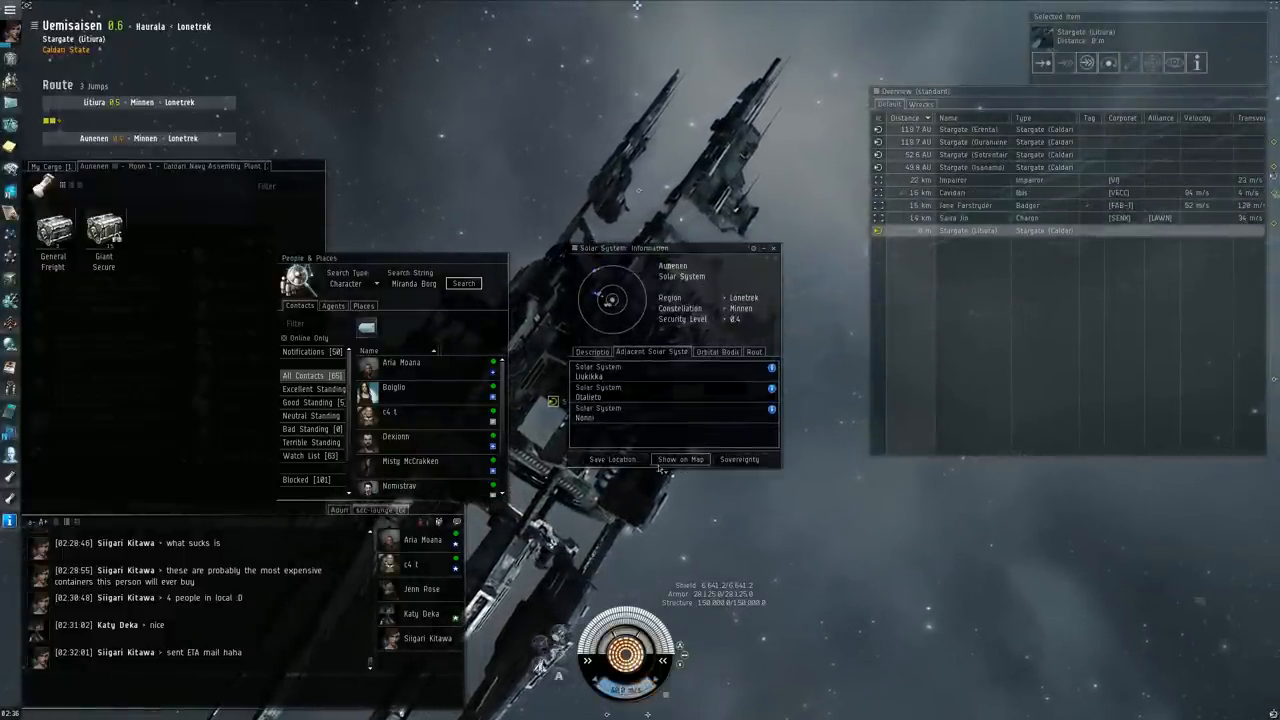
{"action": "left_click", "coordinate": [680, 458]}
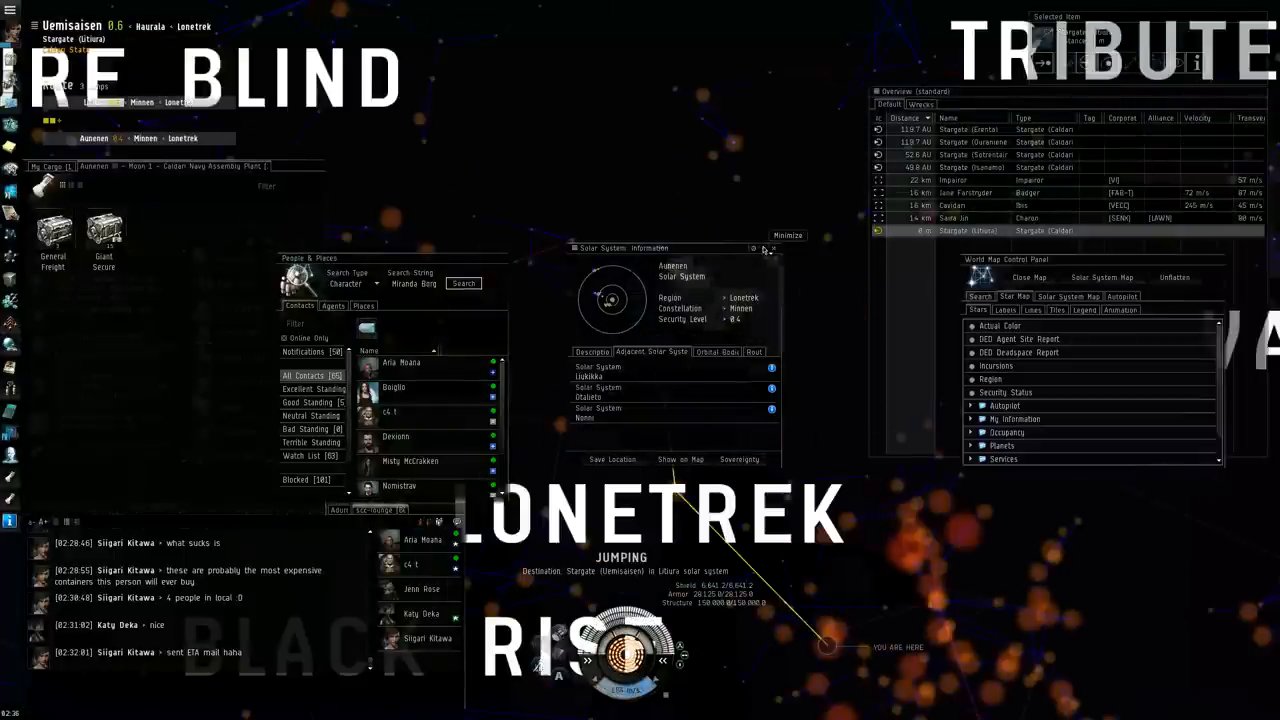
{"action": "left_click", "coordinate": [788, 236]}
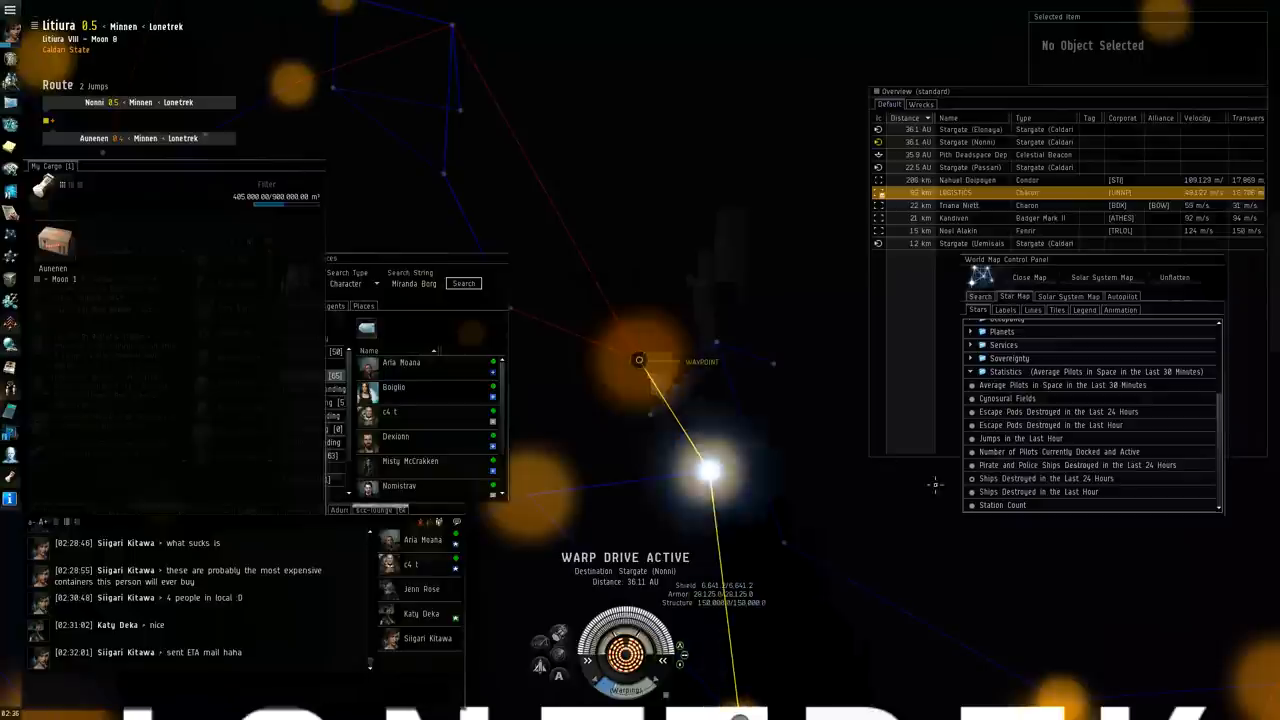
Step: Leave the star map and show the cargo hold with the Aunenen-bound container
{"action": "left_click", "coordinate": [1040, 492]}
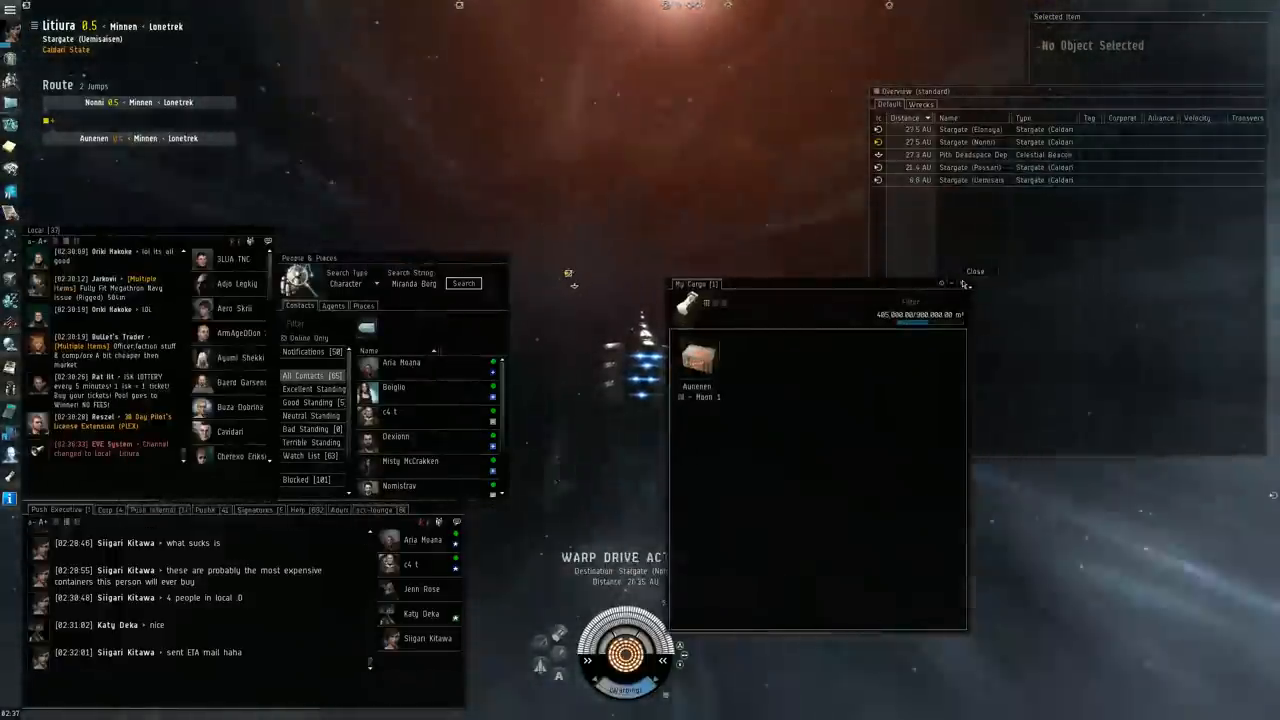
Step: Keep the cargo hold with the courier package visible during warp
{"action": "left_click", "coordinate": [974, 272]}
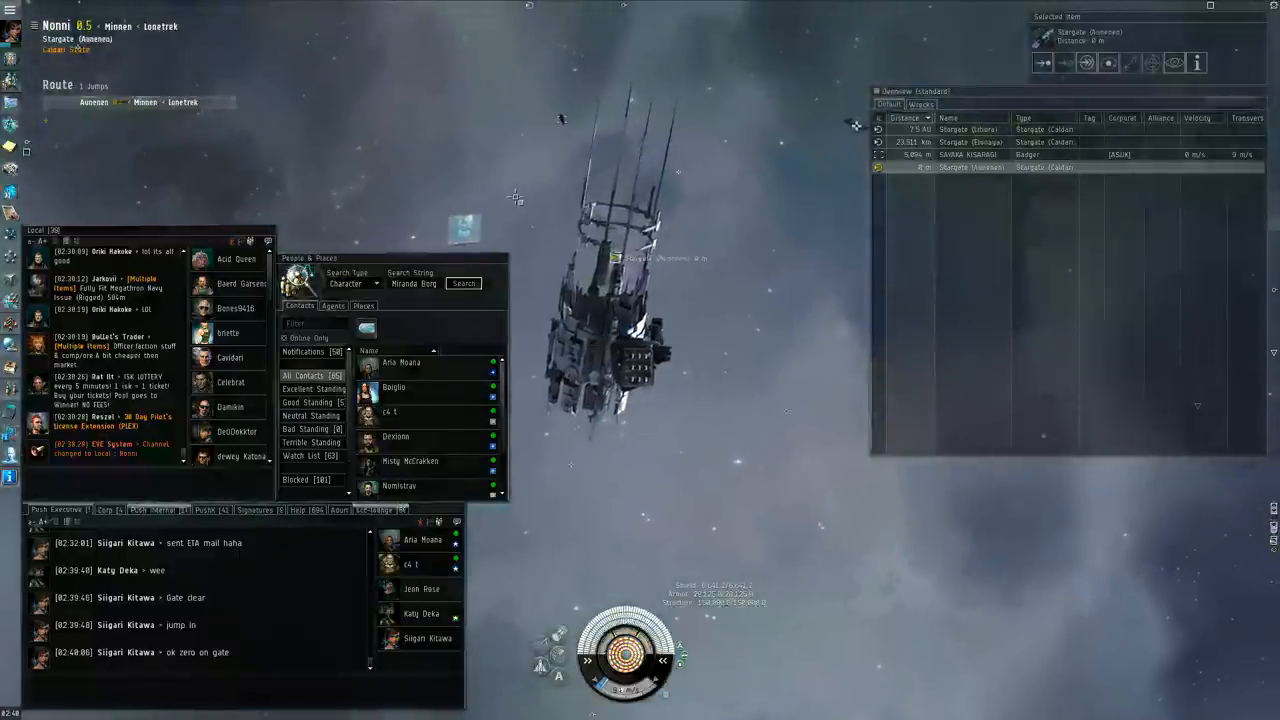
{"action": "right_click", "coordinate": [488, 216]}
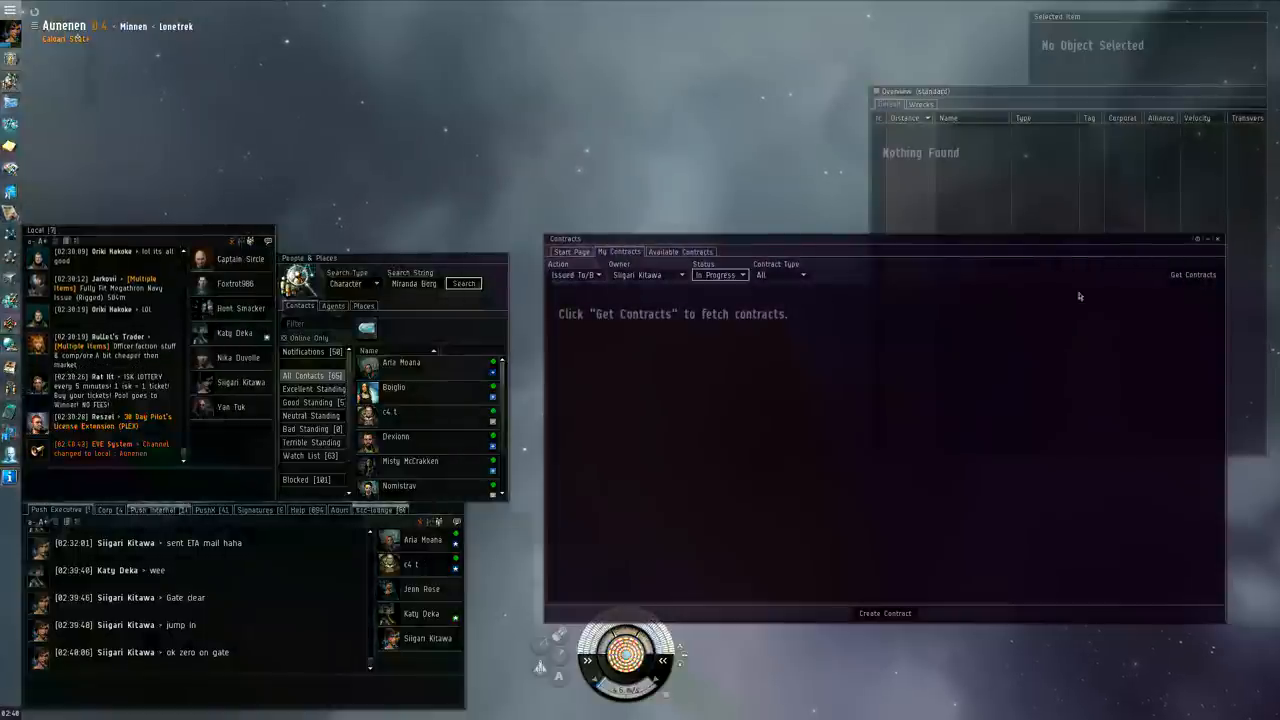
Step: Fetch my contracts and view the in-progress Aunenen courier contract's details
{"action": "left_click", "coordinate": [1192, 274]}
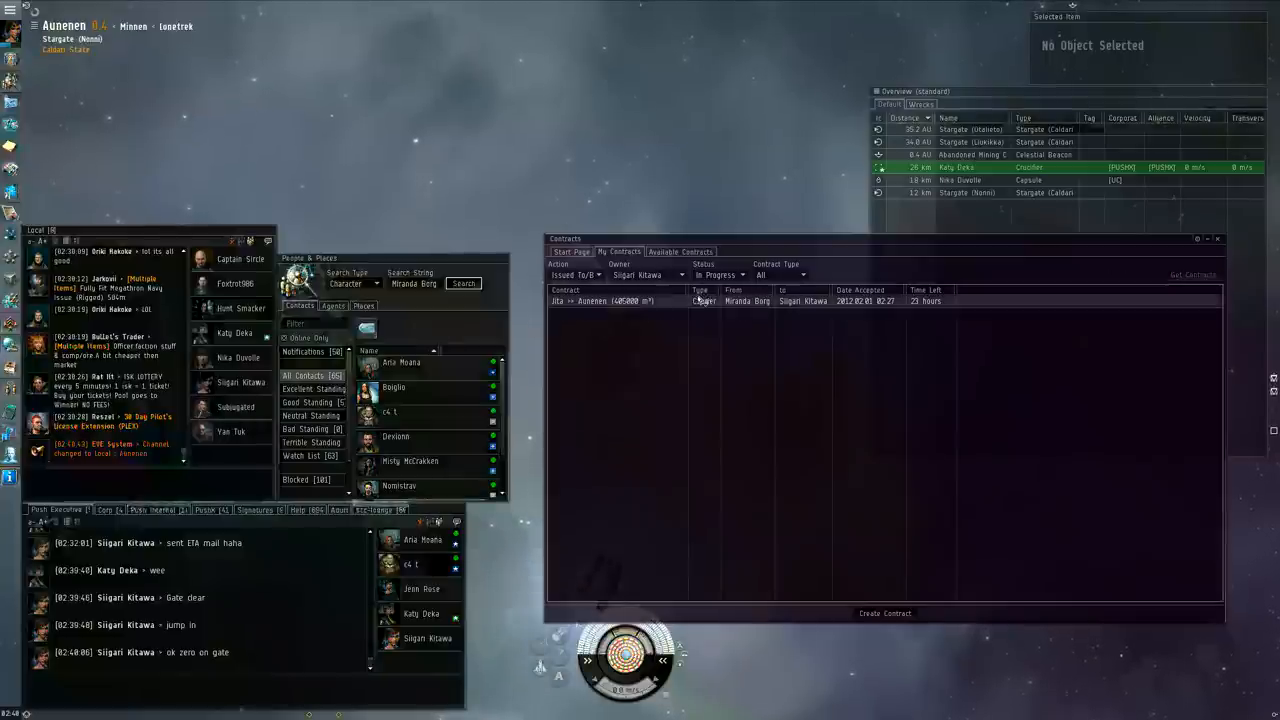
{"action": "double_click", "coordinate": [620, 300]}
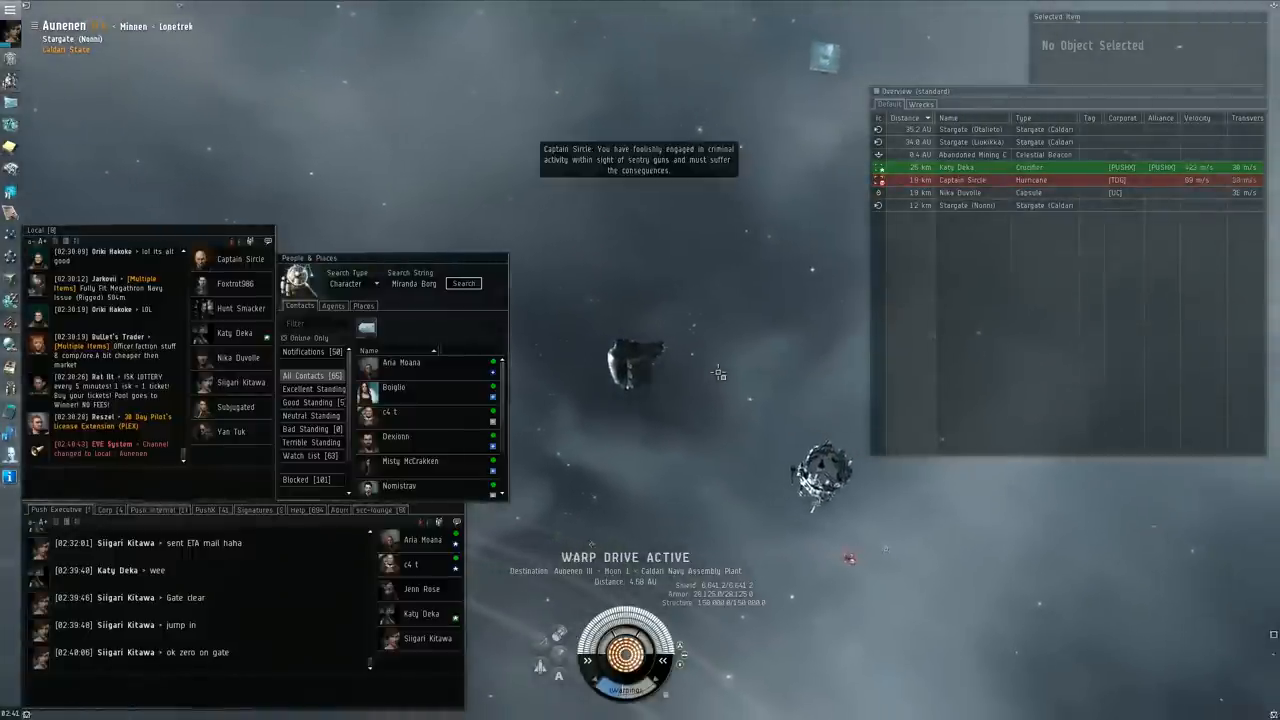
Step: Approach the Nonni stargate after leaving warp in Aunenen
{"action": "left_click", "coordinate": [964, 204]}
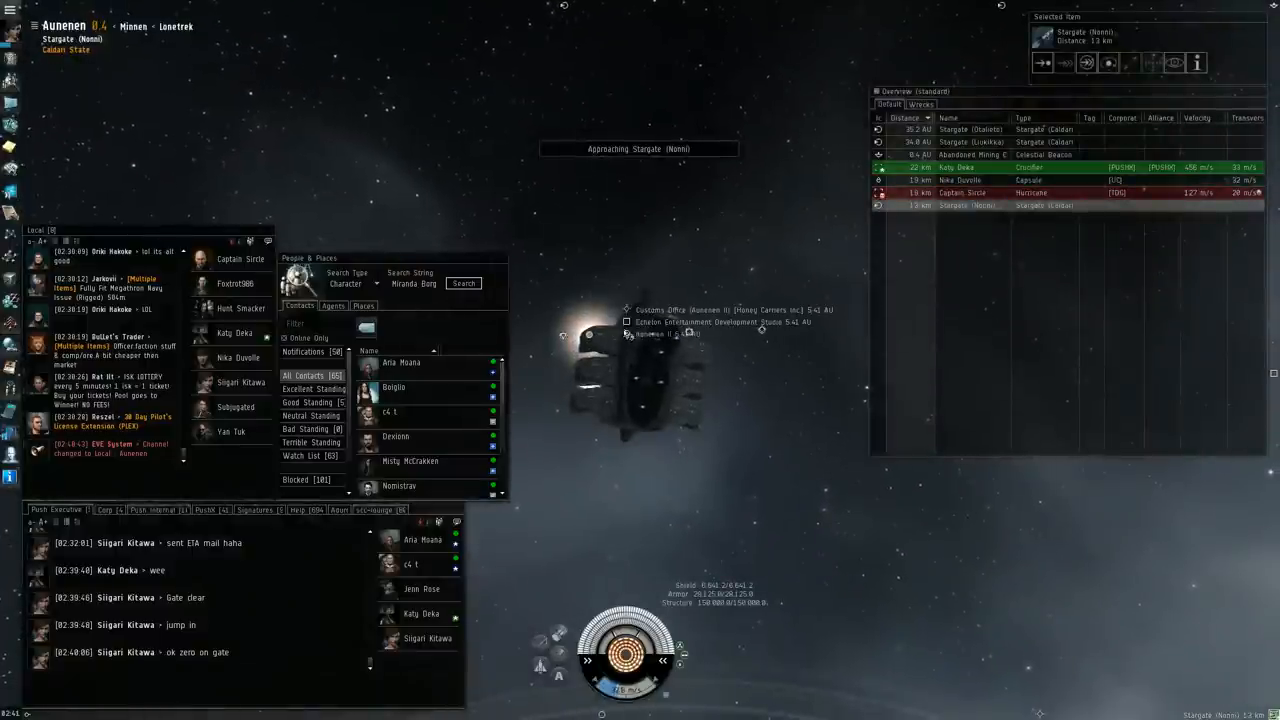
Step: Order a warp to the Caldari Navy Assembly Plant; the warp drive cannot lock on
{"action": "right_click", "coordinate": [600, 356]}
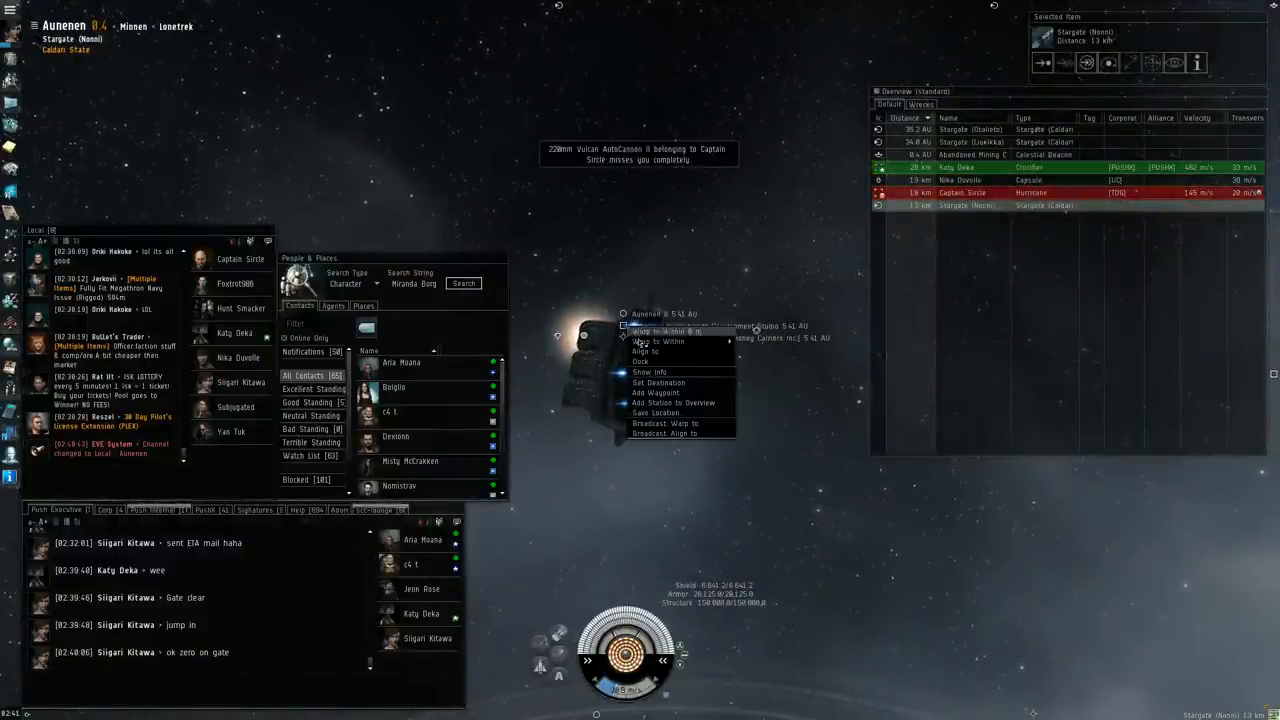
{"action": "left_click", "coordinate": [644, 352]}
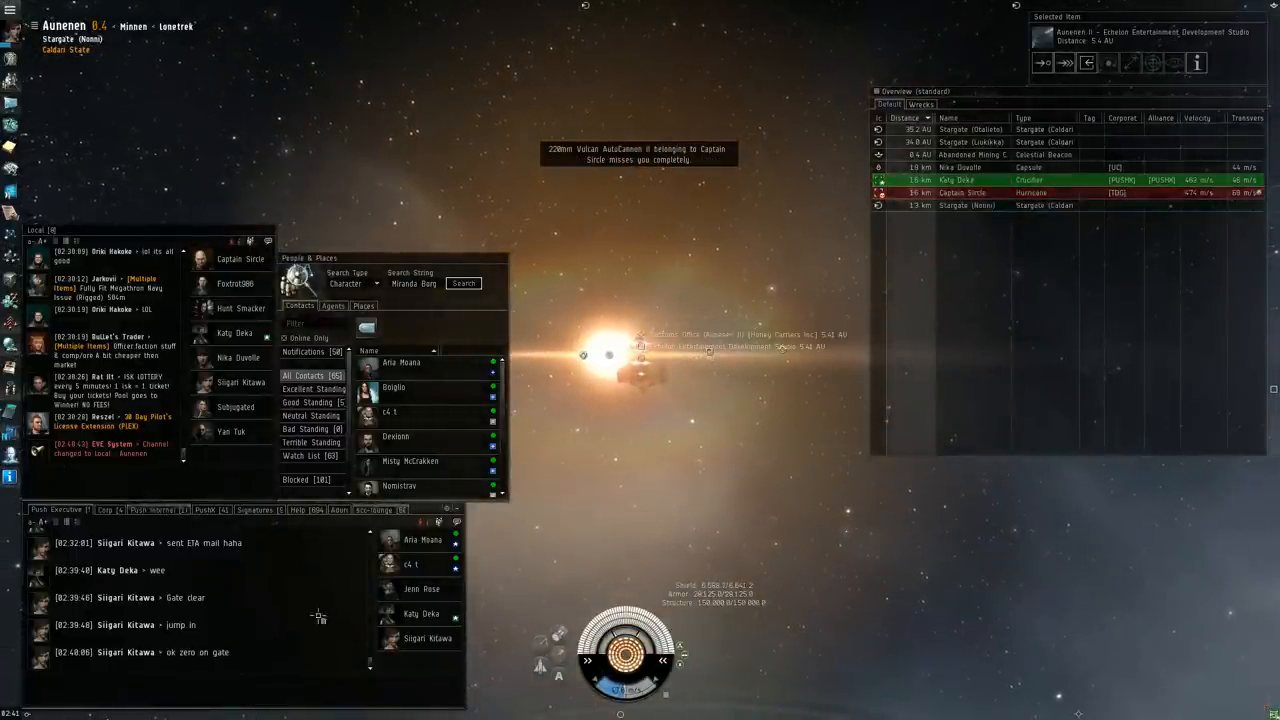
{"action": "type", "text": "katy lock n"}
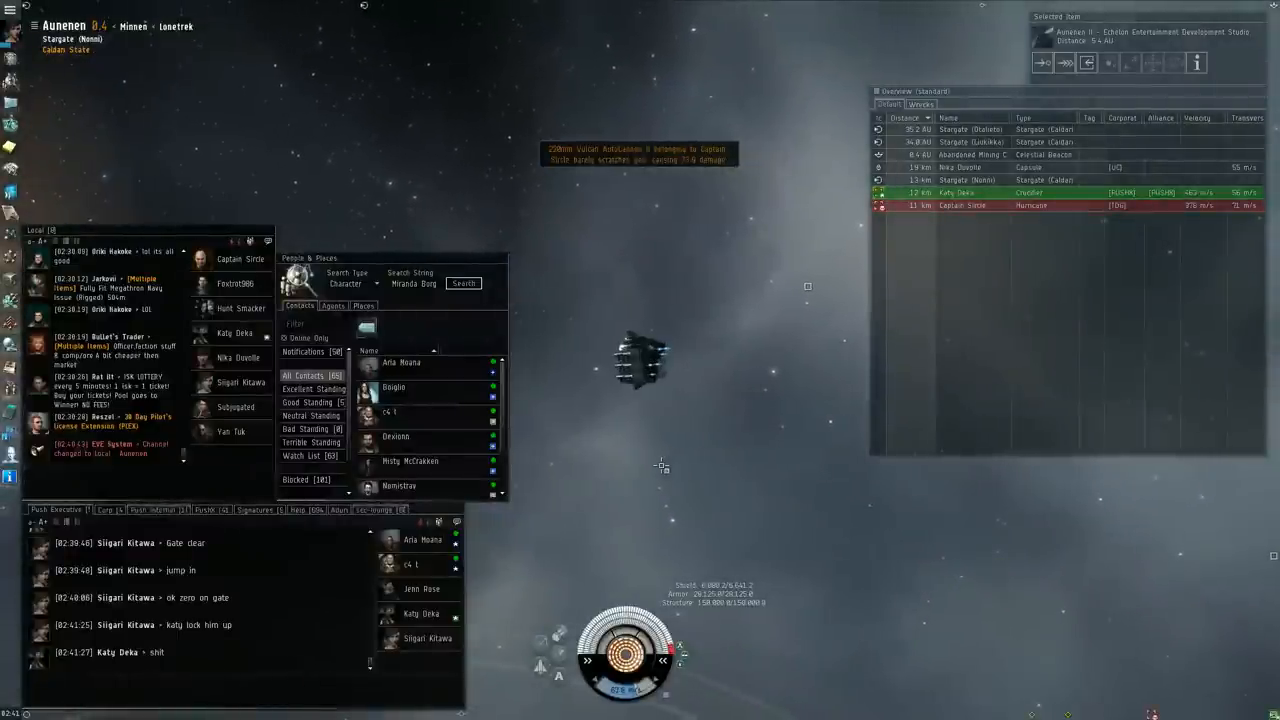
{"action": "right_click", "coordinate": [636, 360]}
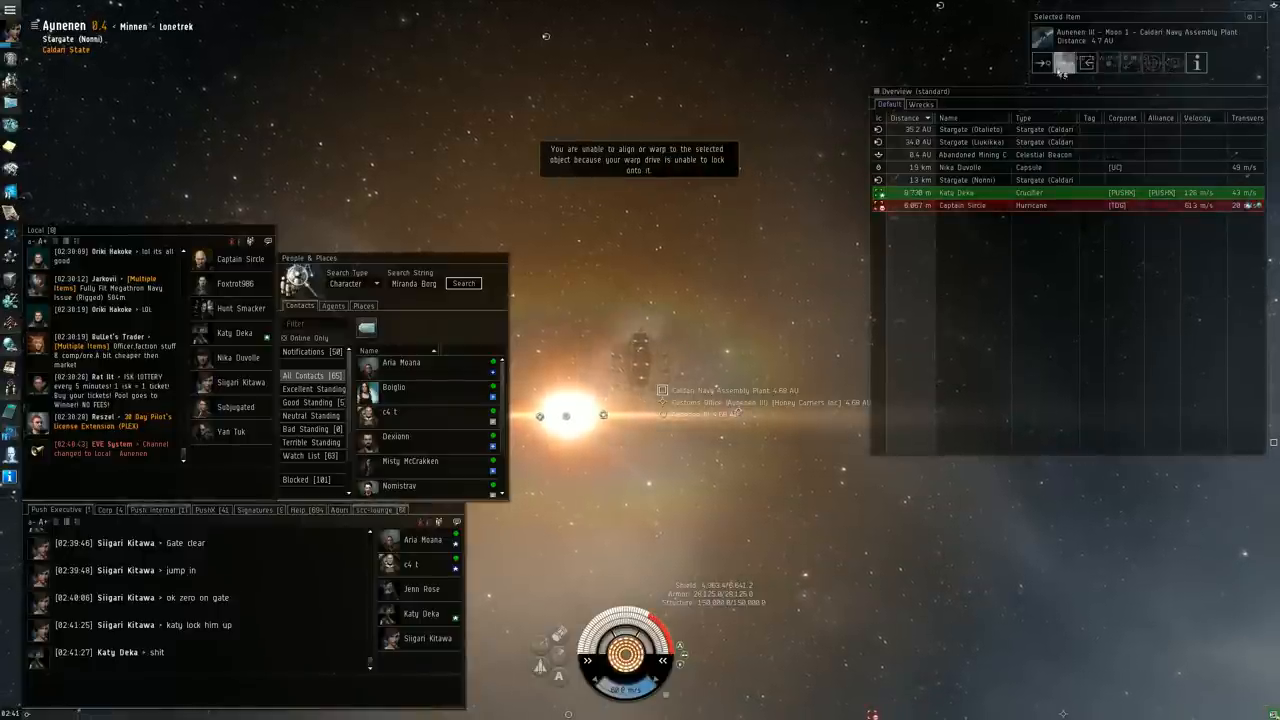
Step: Repeatedly retry warping to the Caldari Navy station while the Hurricane scrambles the ship
{"action": "type", "text": "what's"}
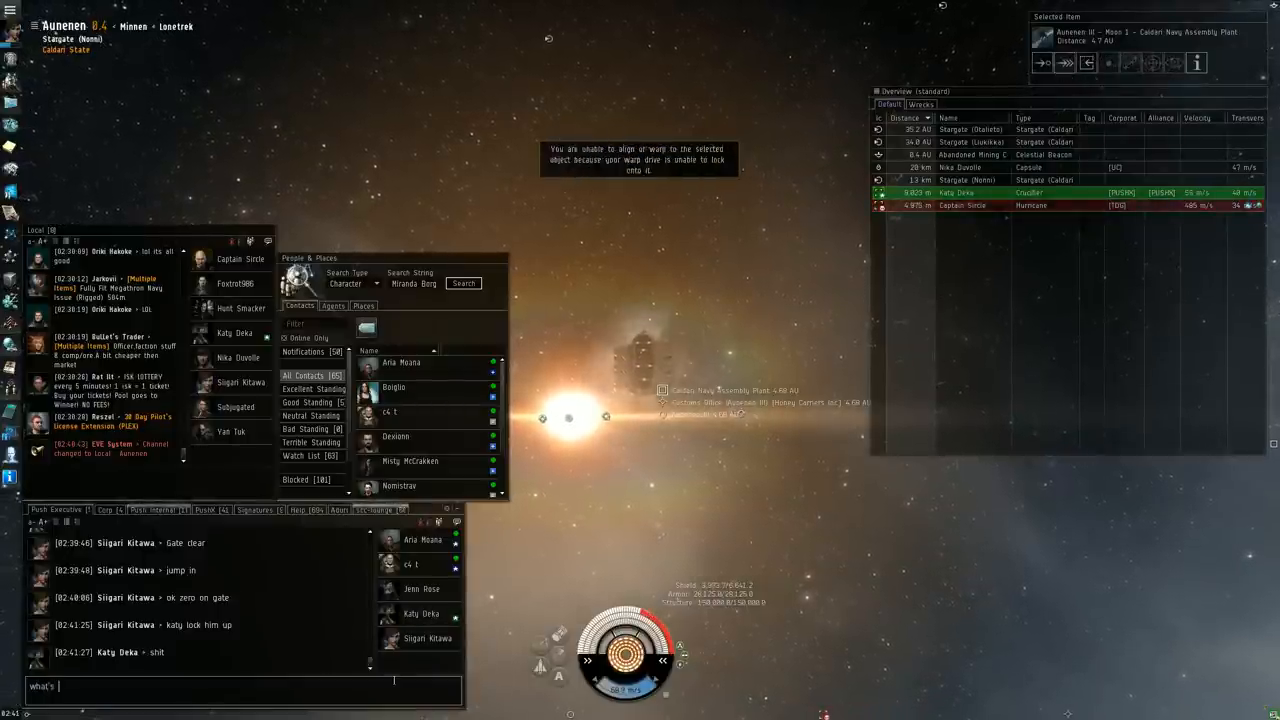
{"action": "left_click", "coordinate": [1064, 62]}
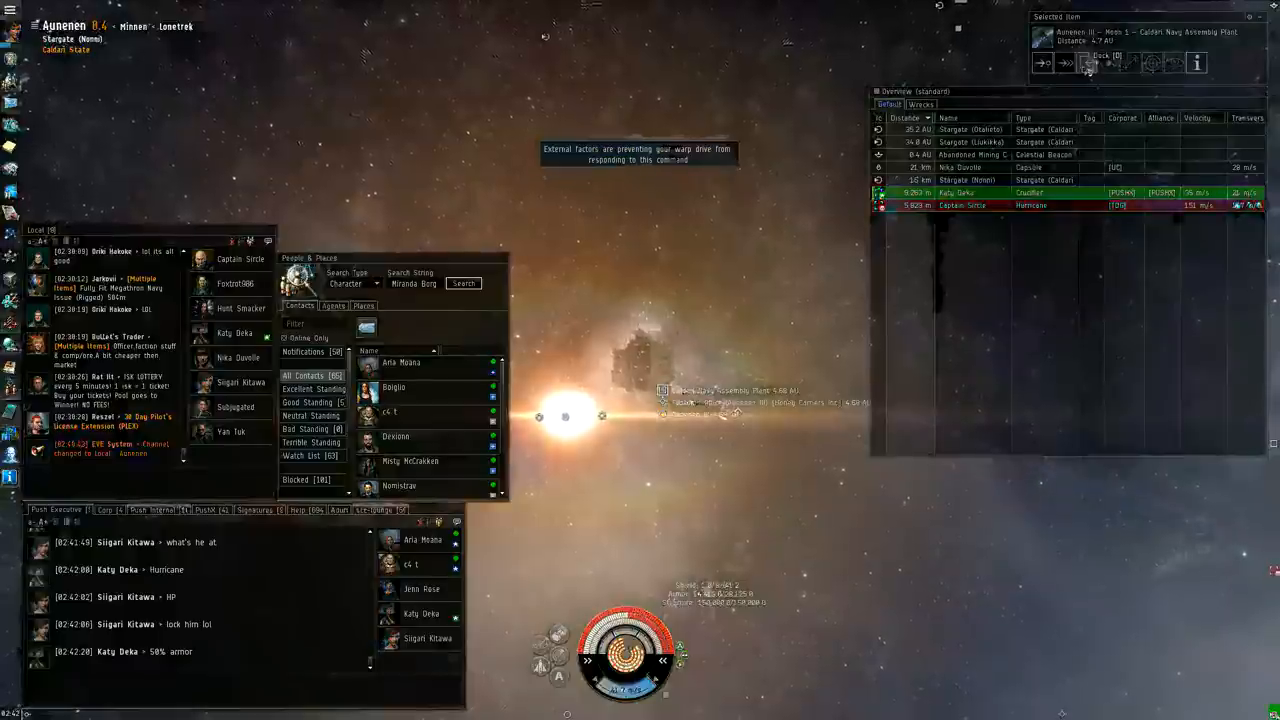
{"action": "right_click", "coordinate": [672, 414]}
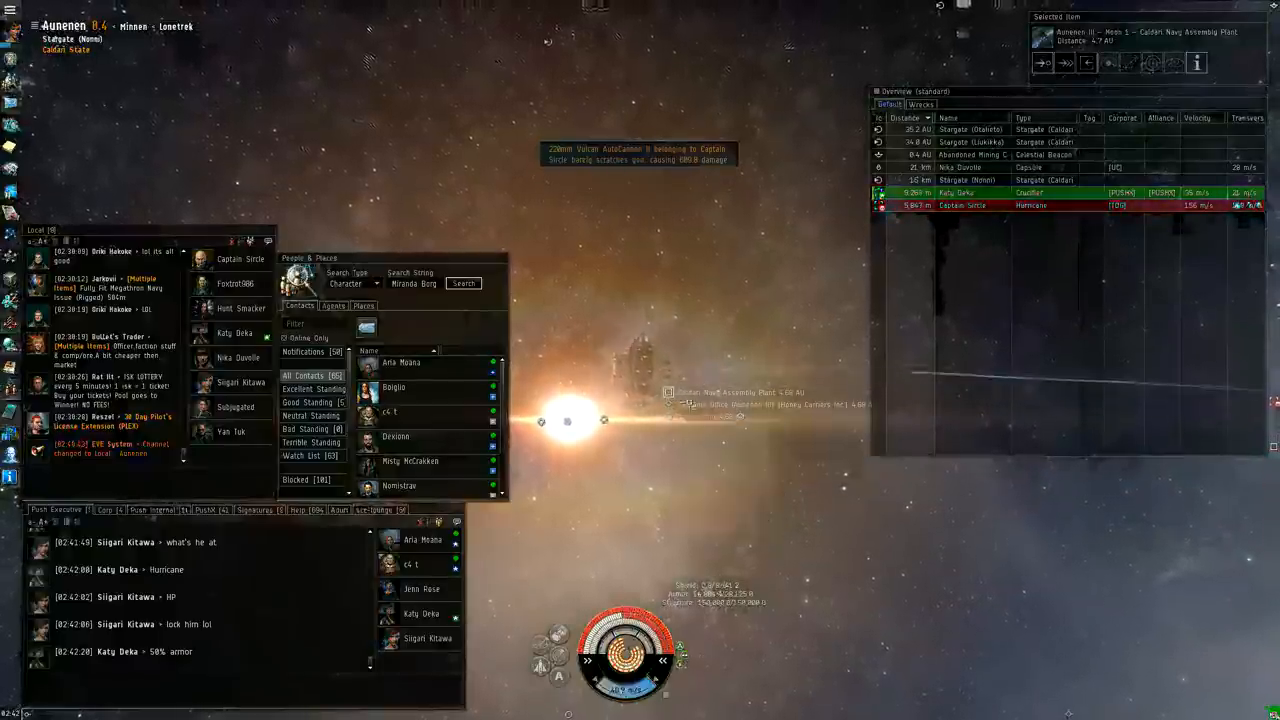
{"action": "right_click", "coordinate": [690, 400]}
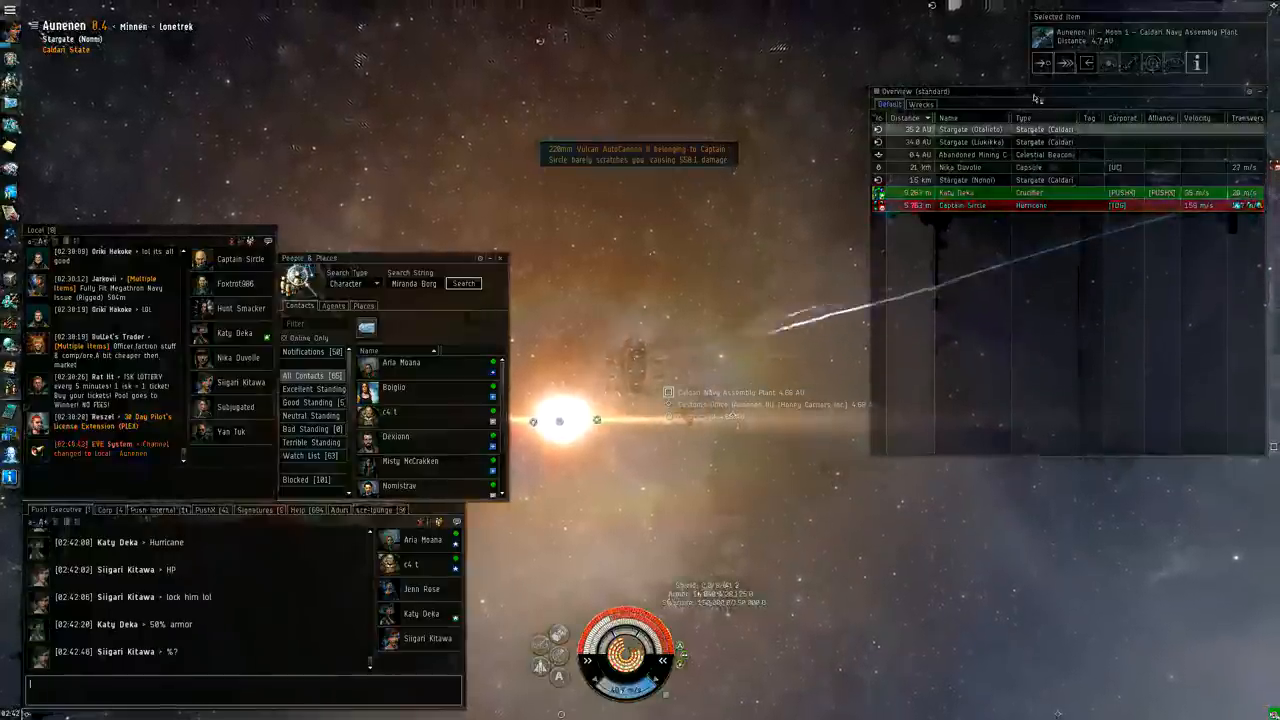
{"action": "left_click", "coordinate": [1088, 62]}
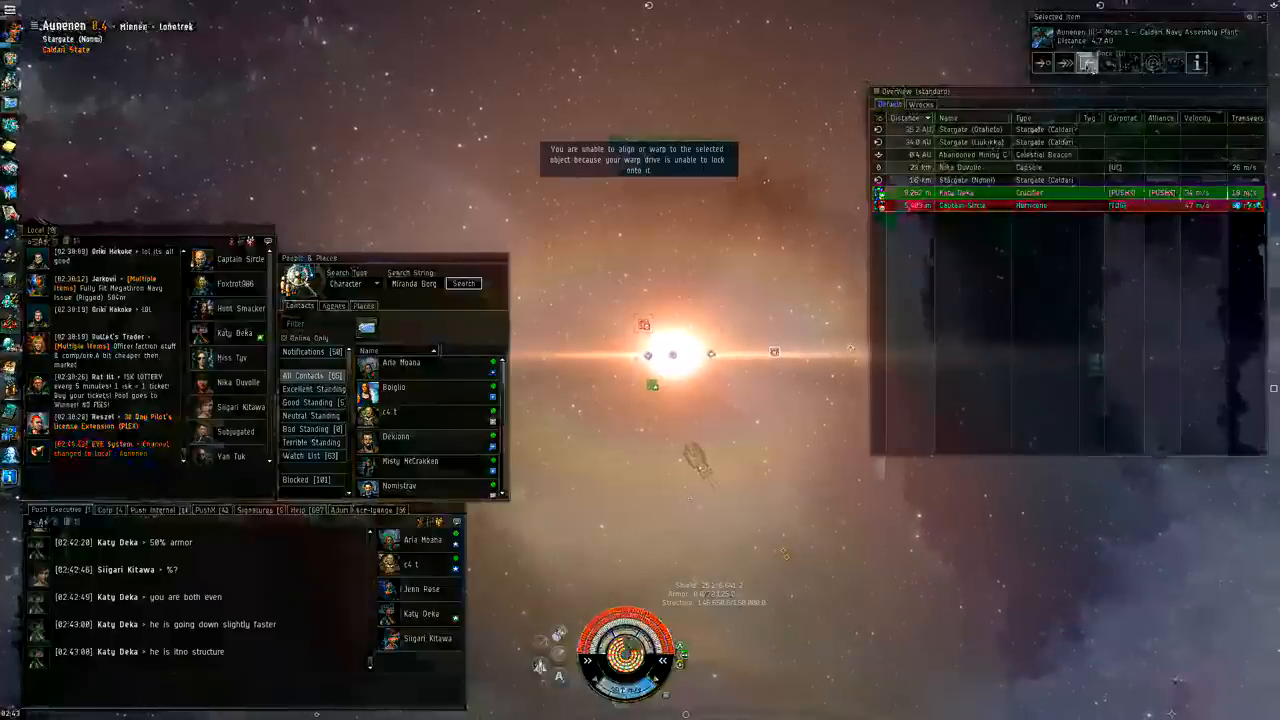
Step: Dock the freighter at Aunenen's Caldari Navy Assembly Plant after warping off
{"action": "type", "text": "get i"}
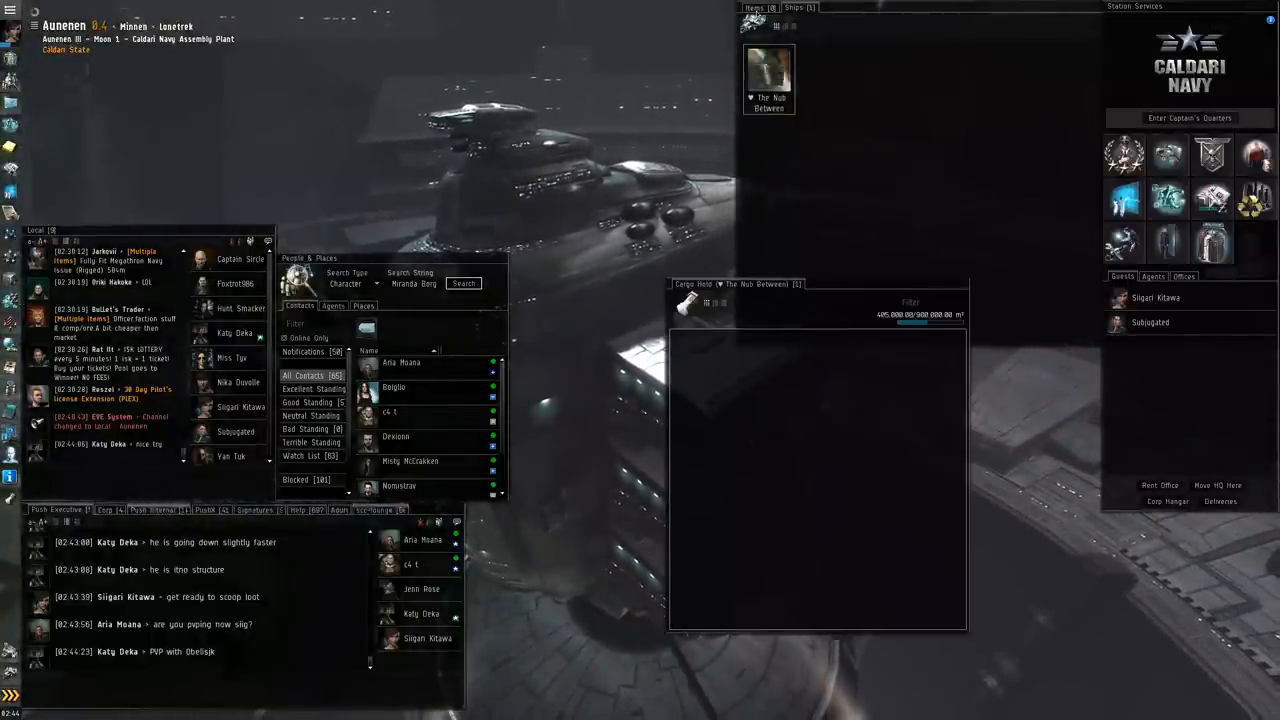
Step: Load the wallet journal showing the courier contract reward entry
{"action": "right_click", "coordinate": [768, 76]}
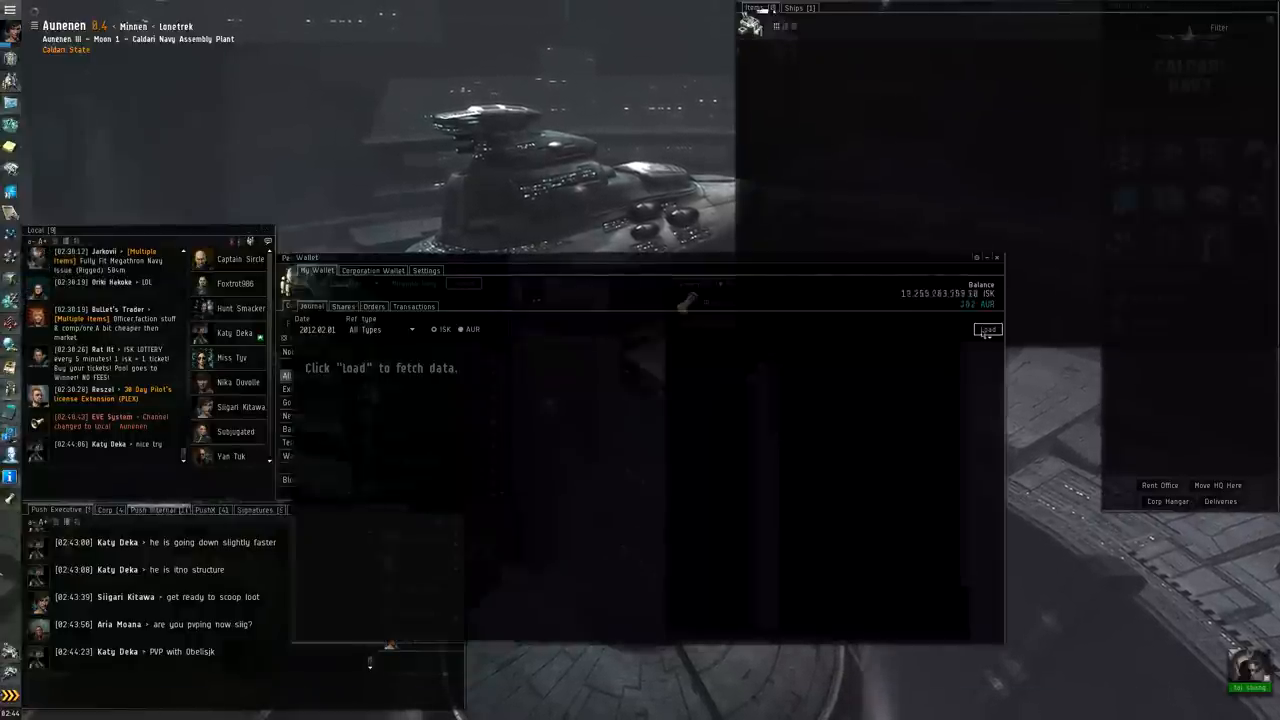
{"action": "left_click", "coordinate": [988, 330]}
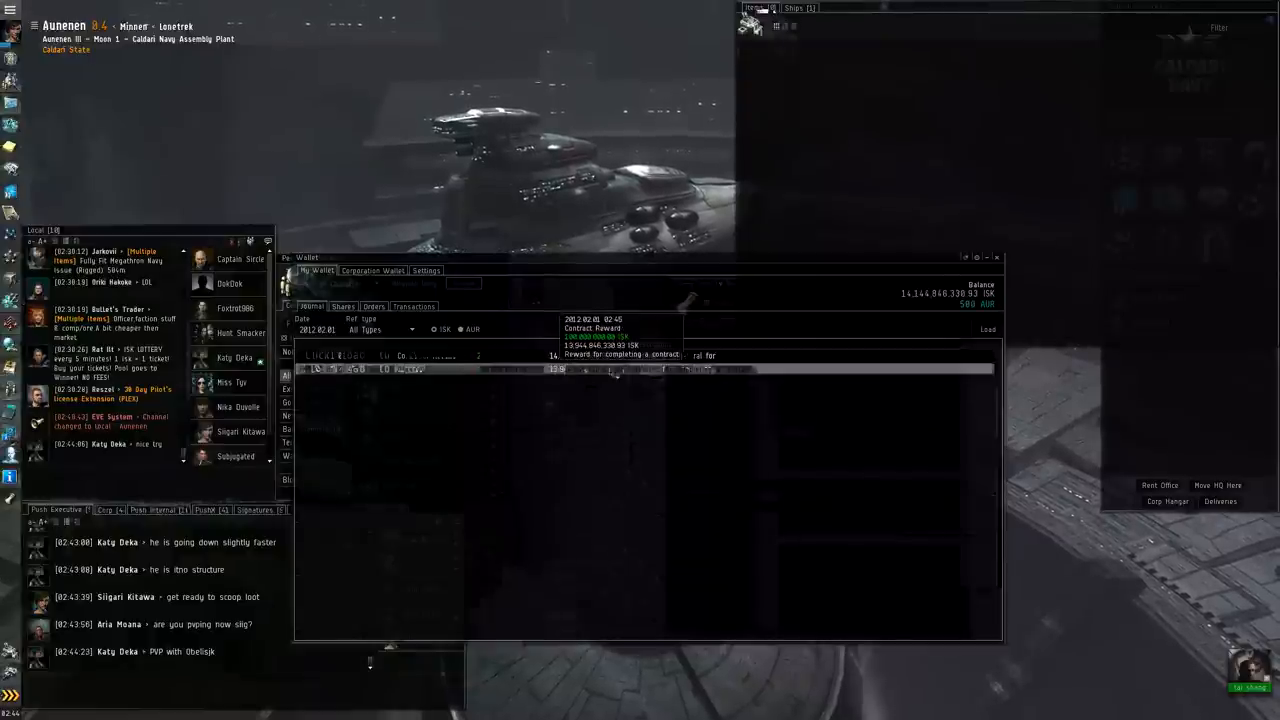